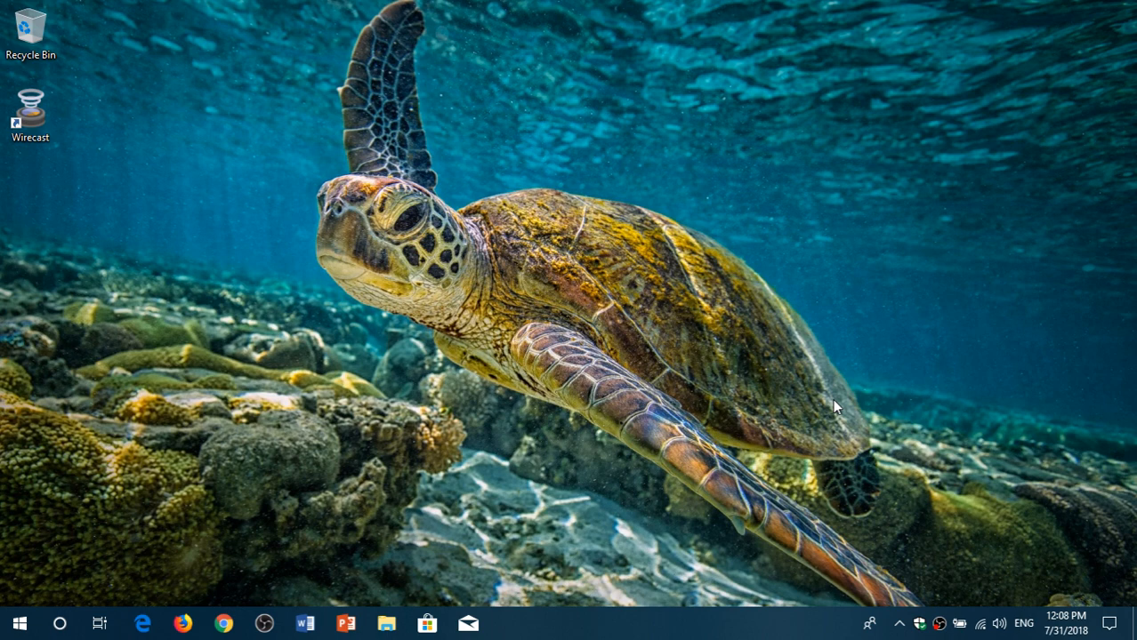
{"action": "mouse_move", "coordinate": [697, 626]}
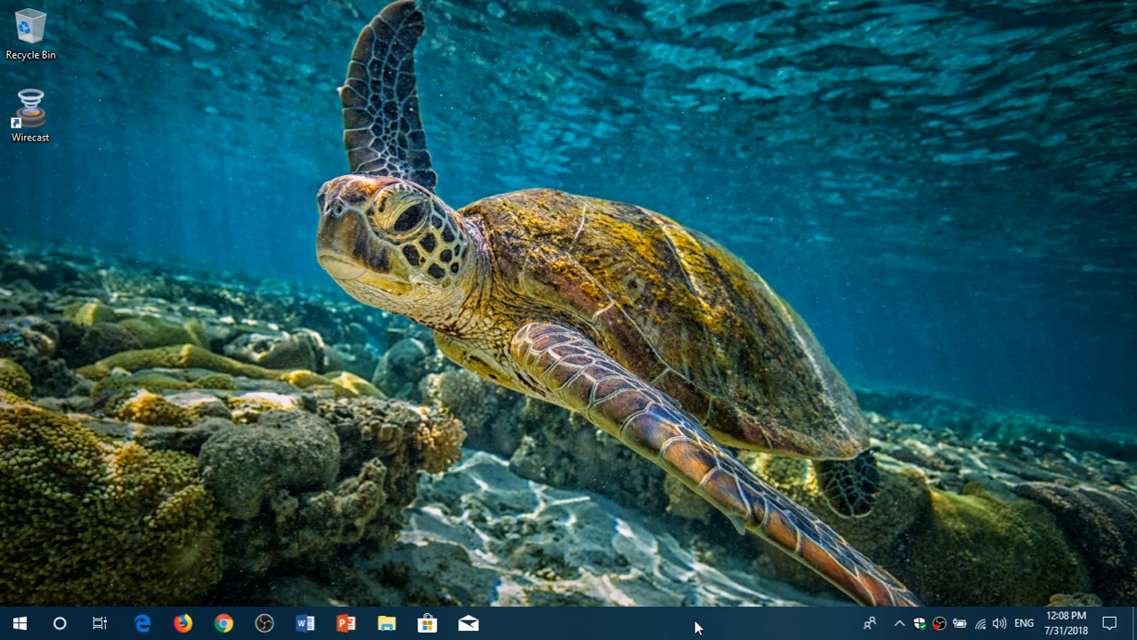
- Launch Task Manager from the taskbar and view the Startup apps list
{"action": "right_click", "coordinate": [694, 623]}
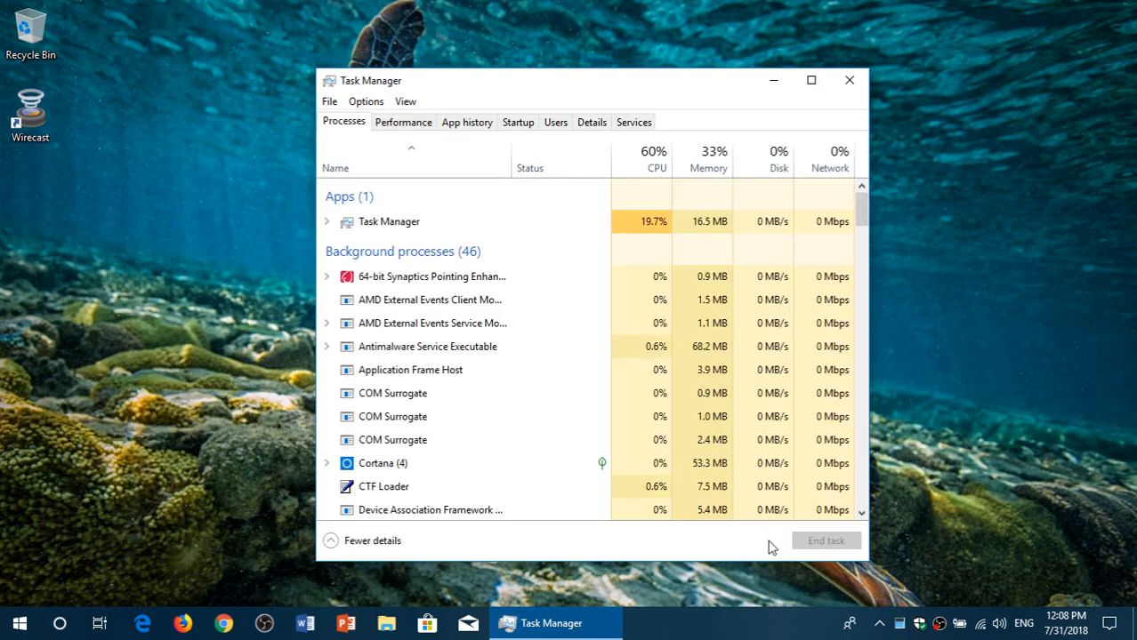
{"action": "left_click", "coordinate": [517, 121]}
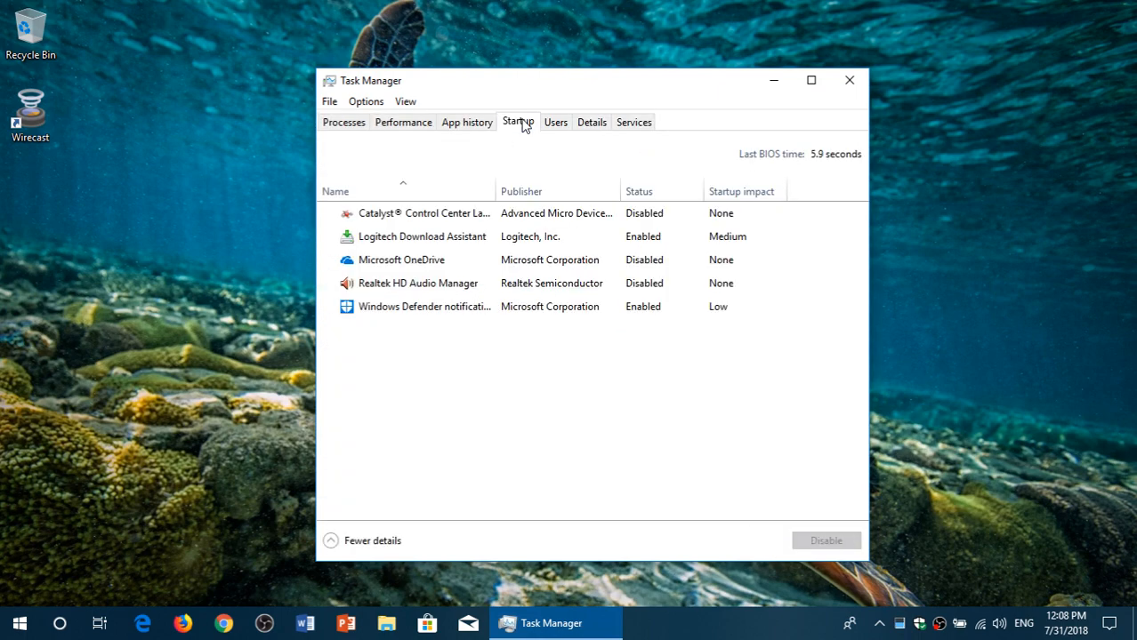
{"action": "left_click", "coordinate": [418, 283]}
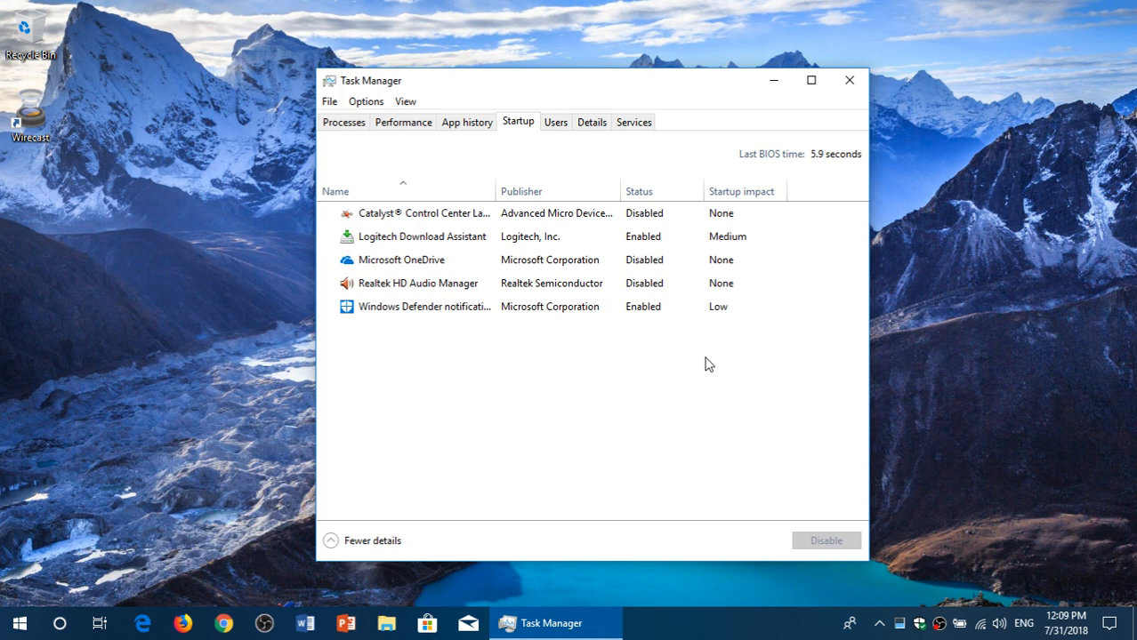
- Disable Logitech Download Assistant at startup and close Task Manager
{"action": "left_click", "coordinate": [422, 234]}
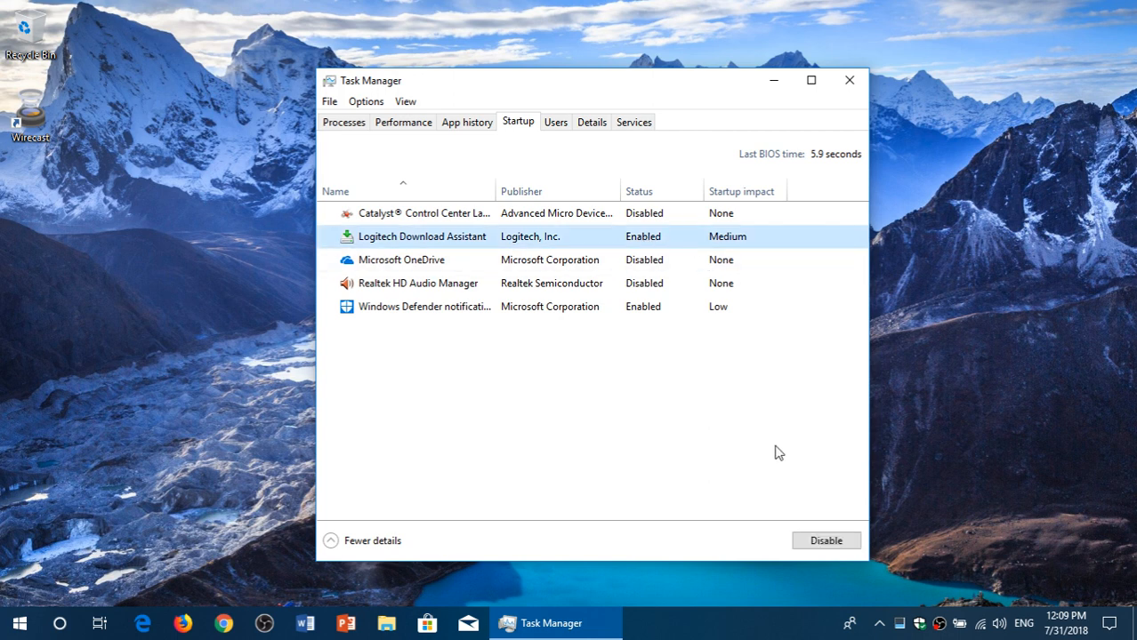
{"action": "left_click", "coordinate": [825, 541]}
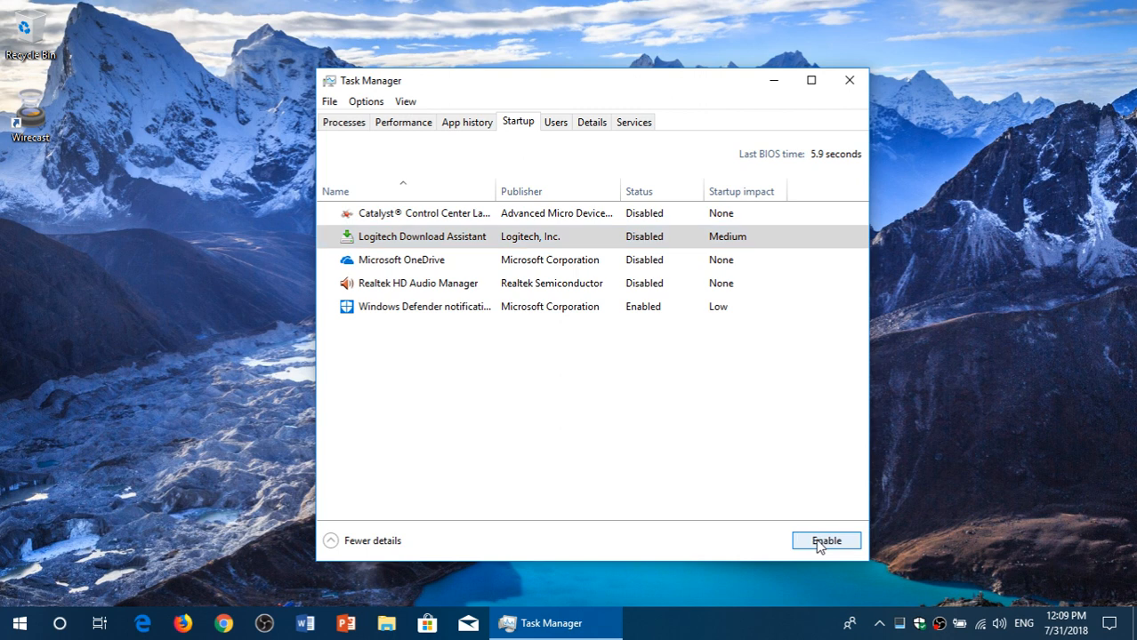
{"action": "mouse_move", "coordinate": [571, 438]}
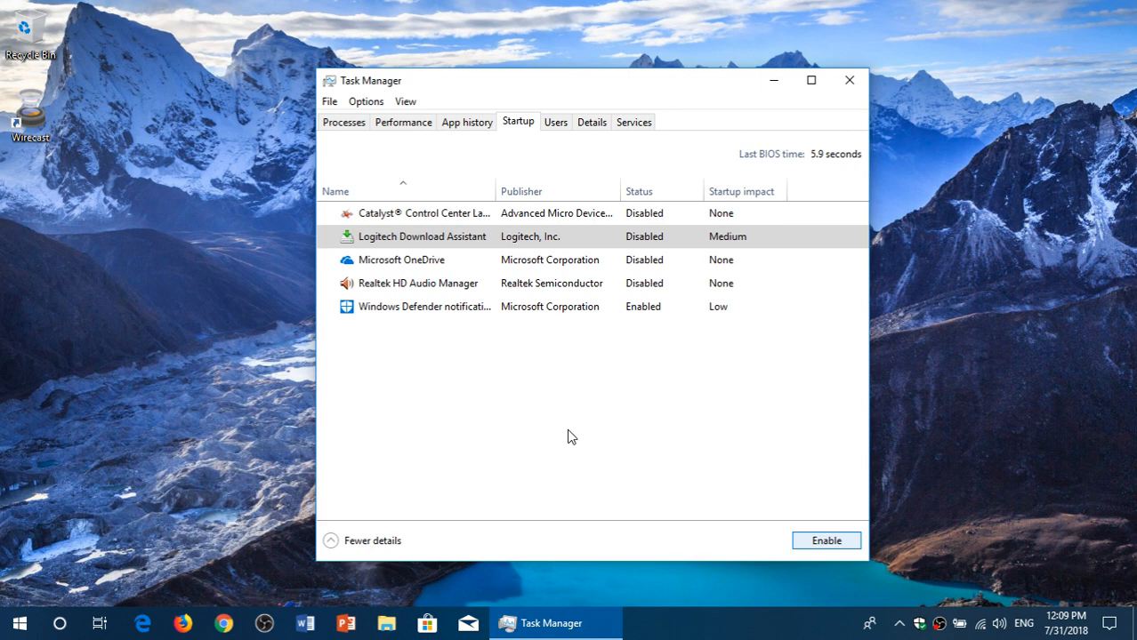
{"action": "mouse_move", "coordinate": [487, 381]}
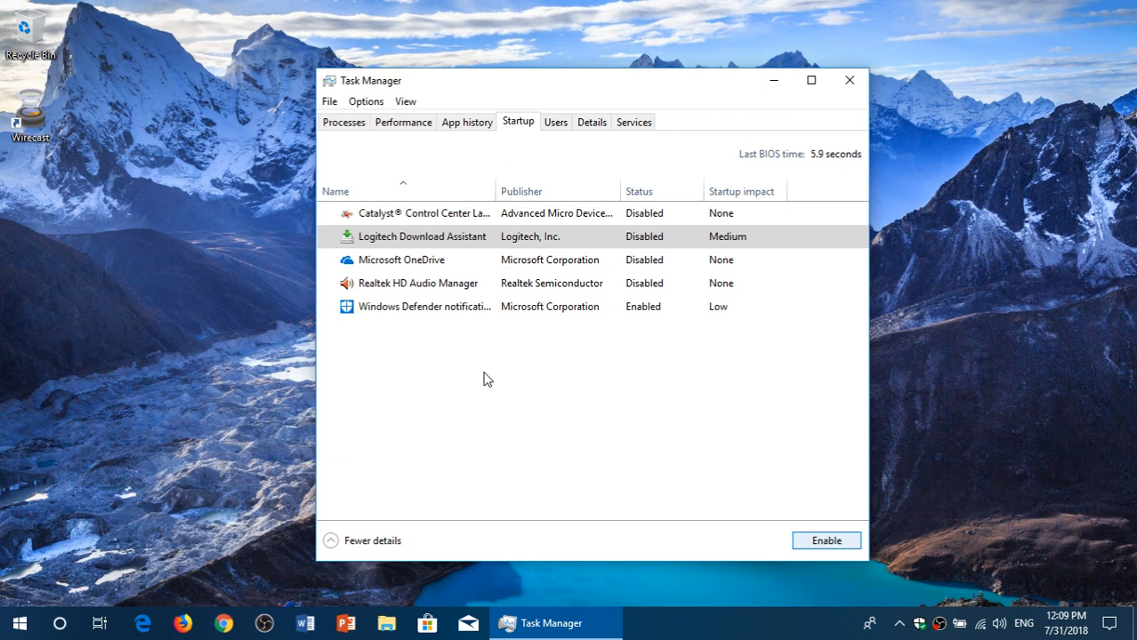
{"action": "mouse_move", "coordinate": [612, 462]}
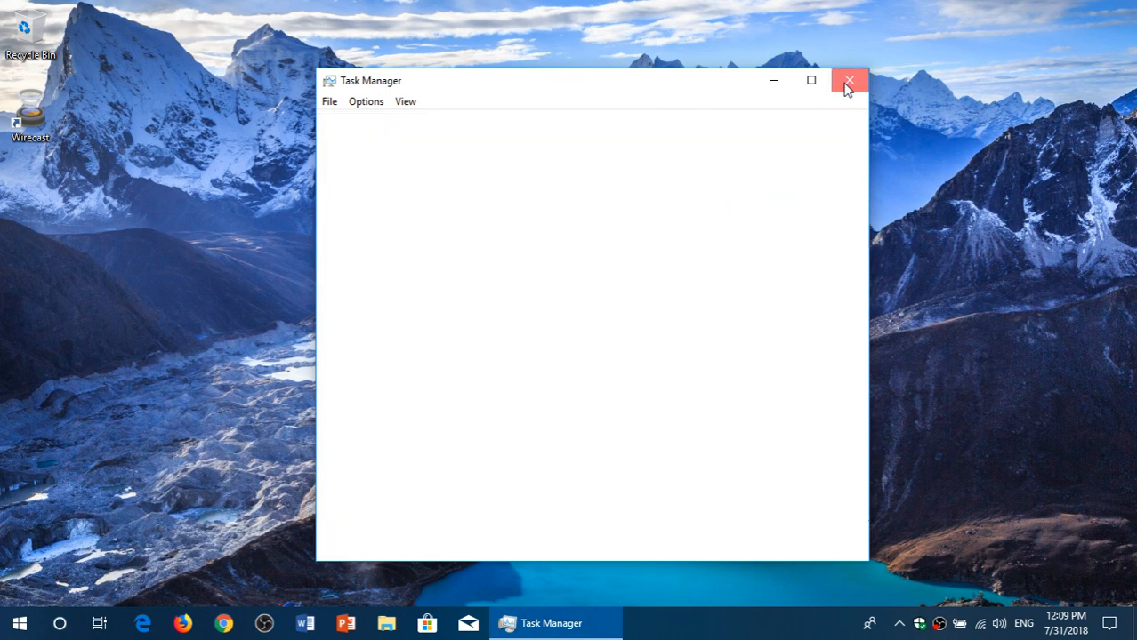
{"action": "left_click", "coordinate": [847, 82]}
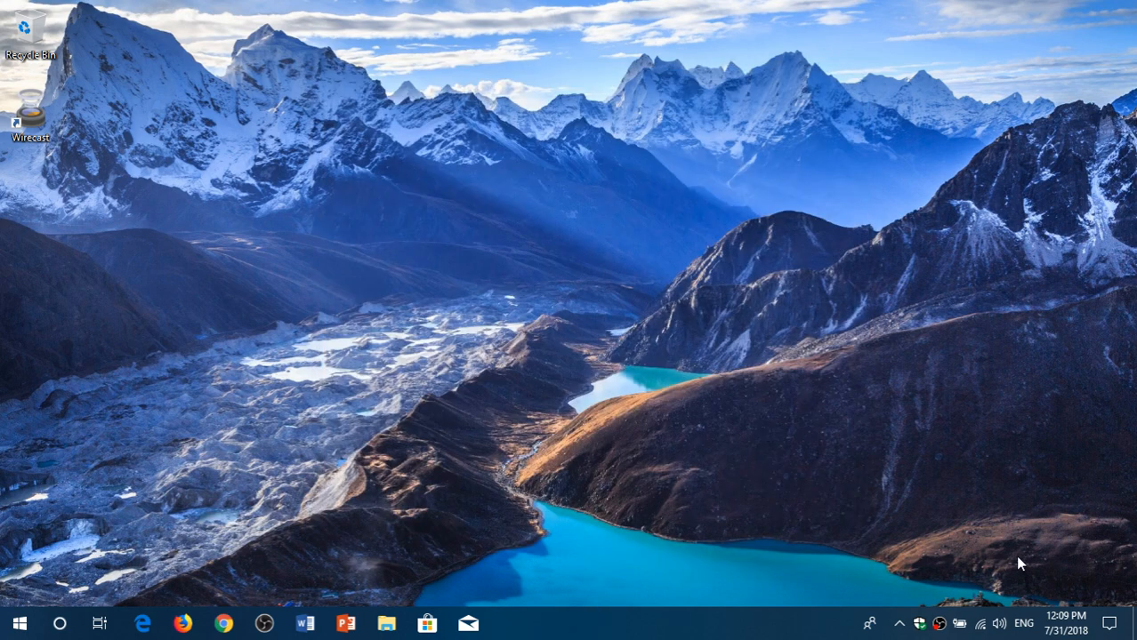
- Reach the Startup apps page via Action Center > All settings > Apps
{"action": "left_click", "coordinate": [1108, 622]}
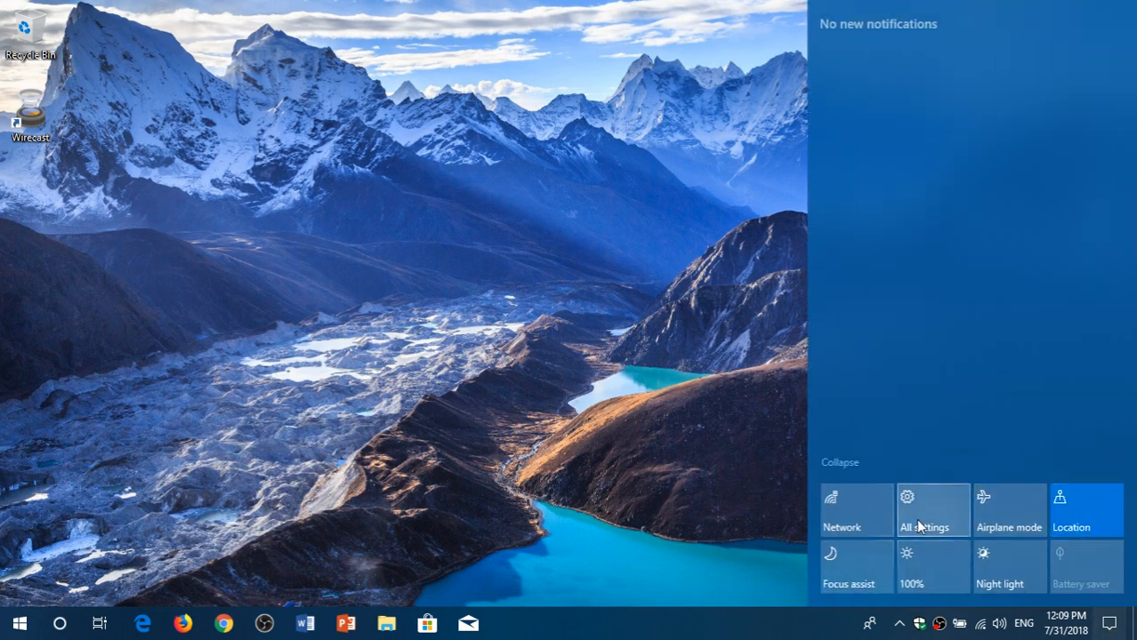
{"action": "left_click", "coordinate": [932, 512]}
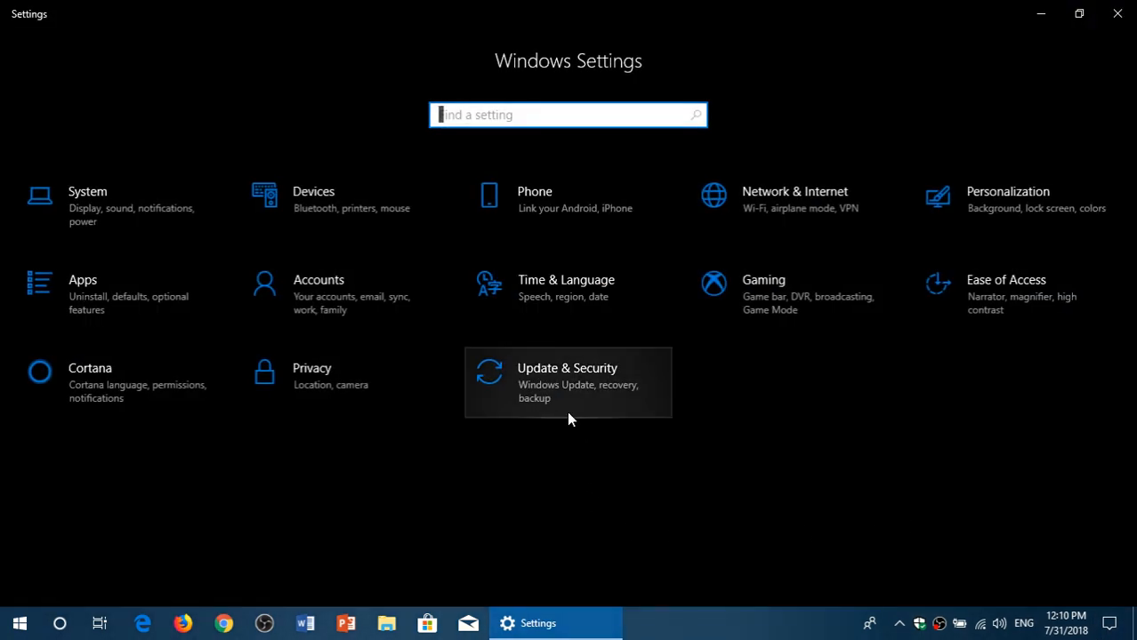
{"action": "left_click", "coordinate": [82, 293]}
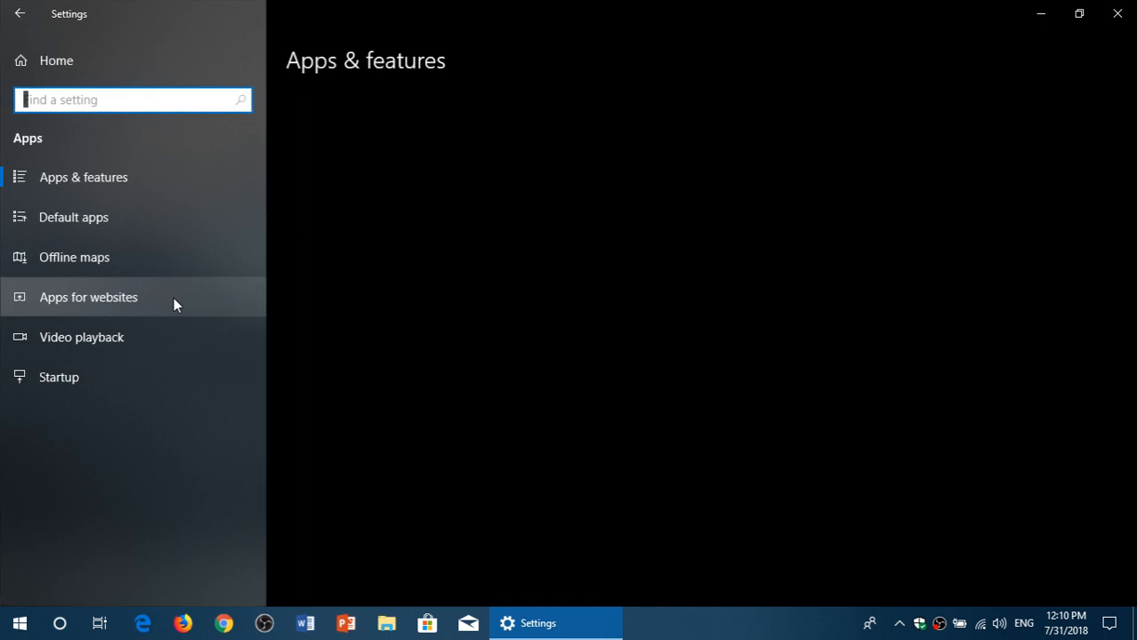
{"action": "mouse_move", "coordinate": [55, 393]}
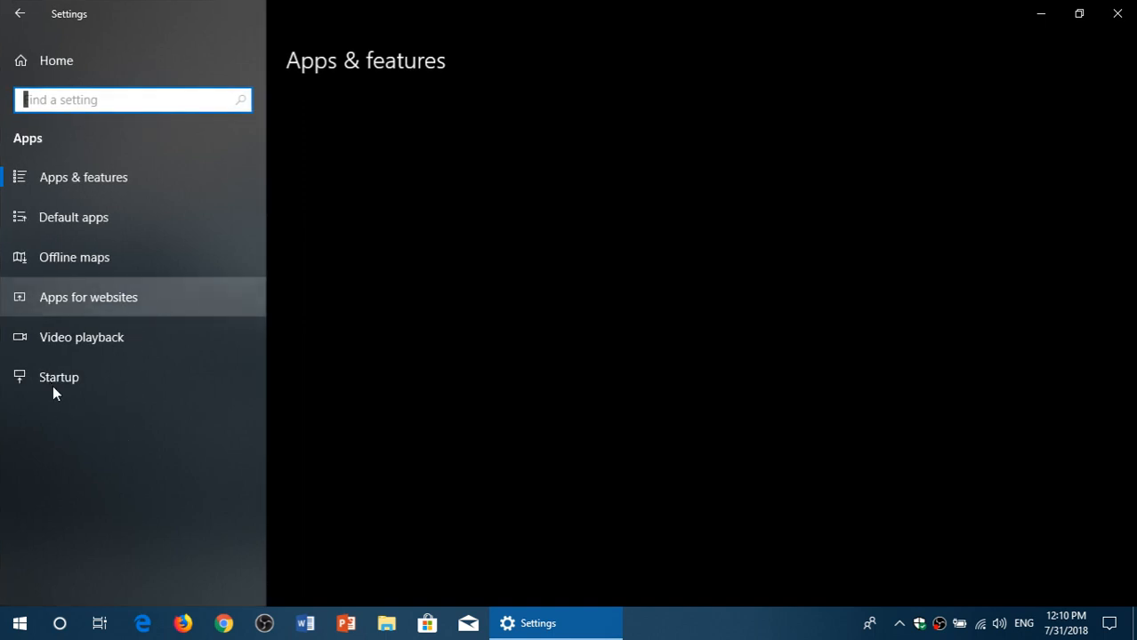
{"action": "left_click", "coordinate": [58, 377]}
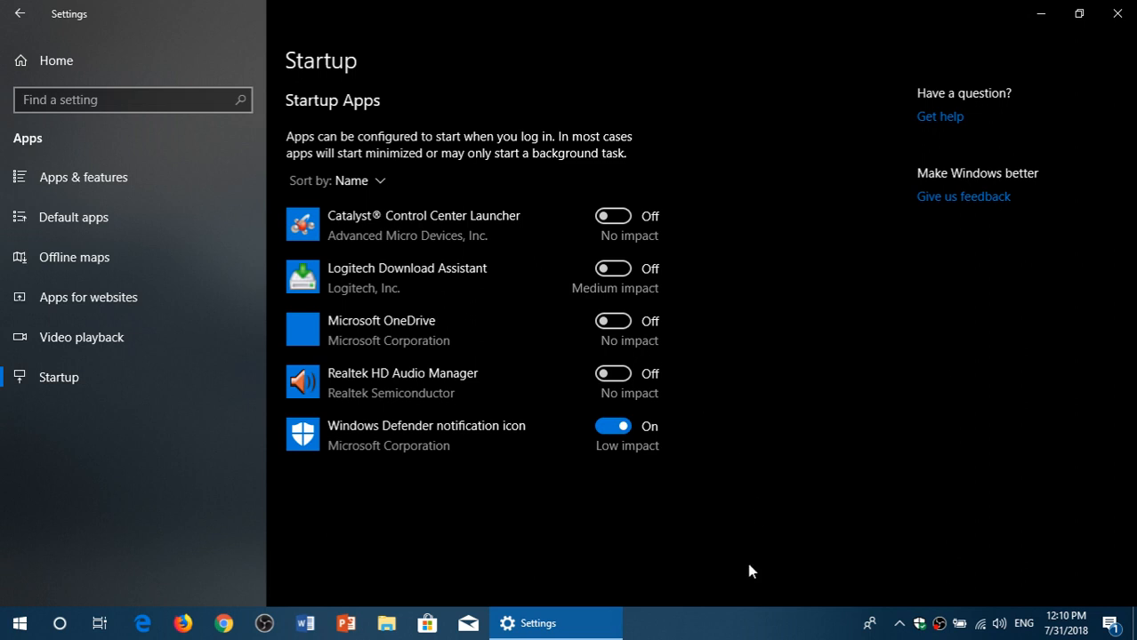
{"action": "mouse_move", "coordinate": [786, 192]}
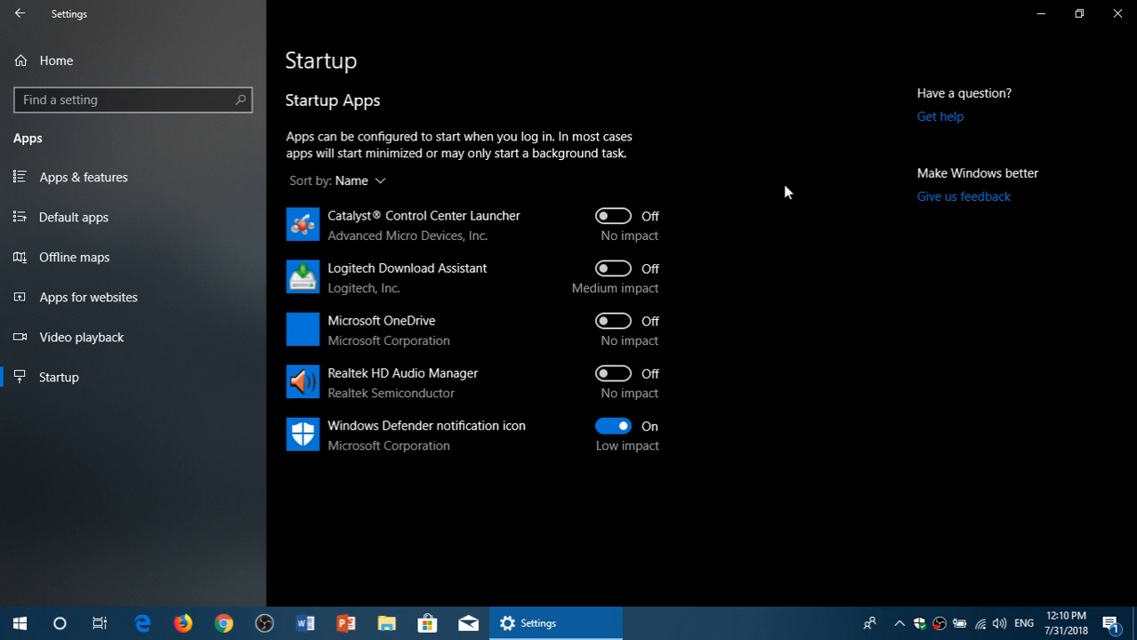
{"action": "mouse_move", "coordinate": [669, 545]}
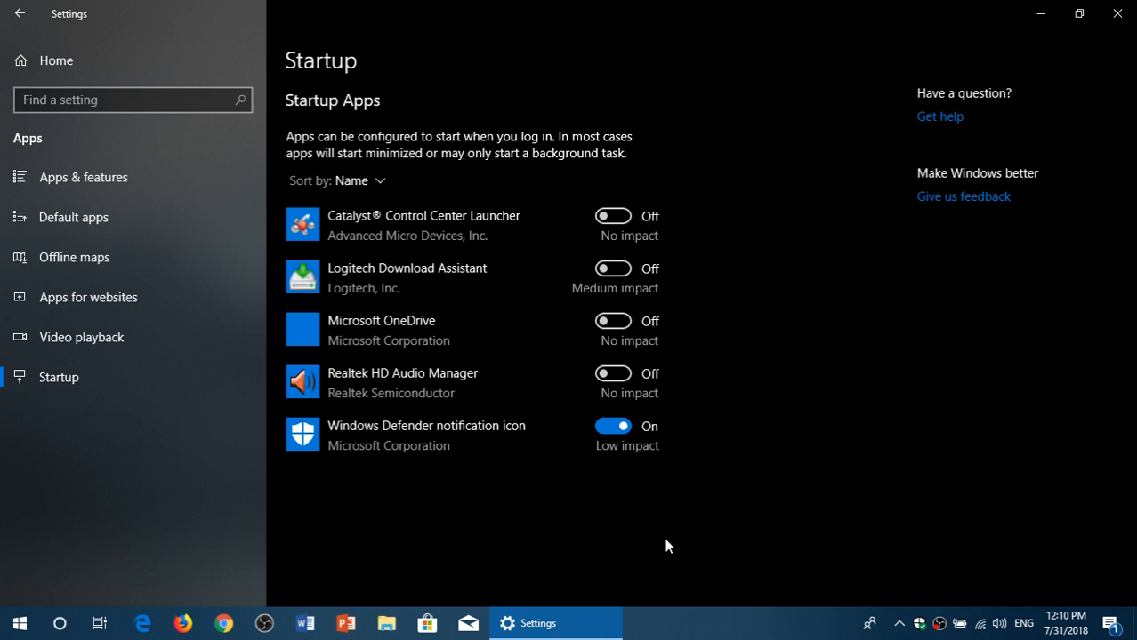